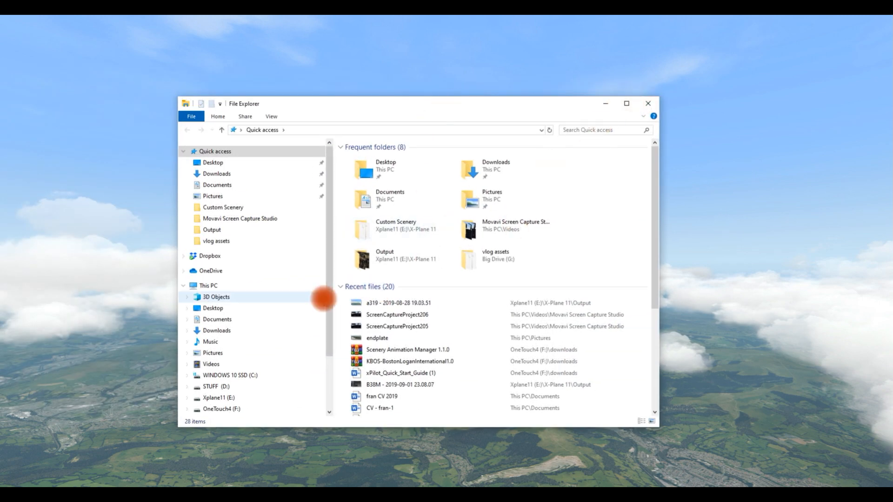
Browse into Xplane11 (E:) > X-Plane 11 > Resources > plugins > xPilot > Resources
{"action": "scroll", "scroll_direction": "down", "scroll_amount": 3}
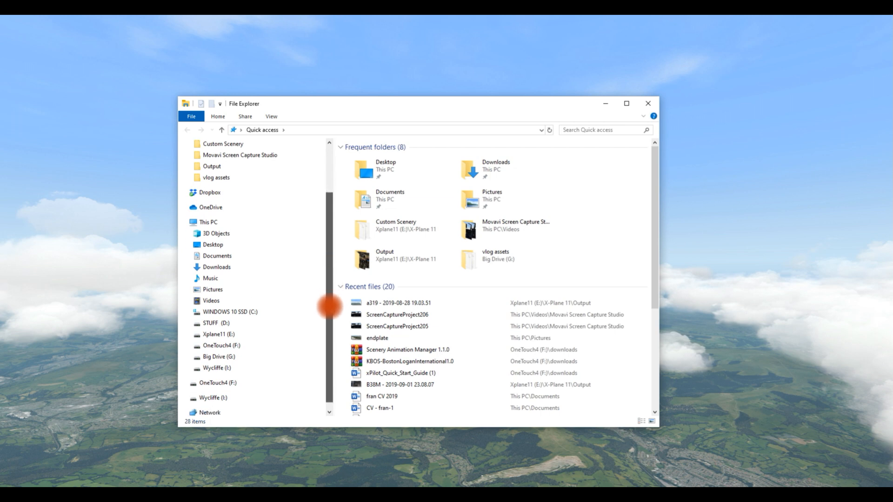
{"action": "left_click", "coordinate": [217, 334]}
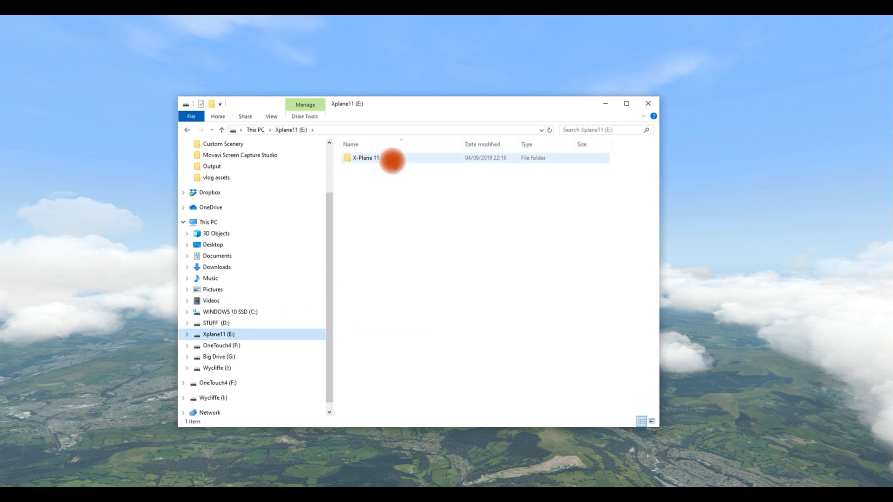
{"action": "double_click", "coordinate": [364, 159]}
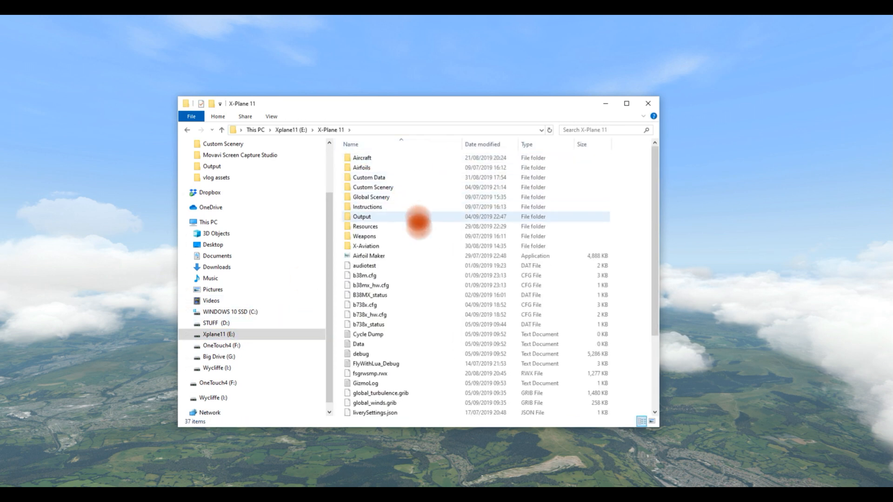
{"action": "double_click", "coordinate": [364, 226]}
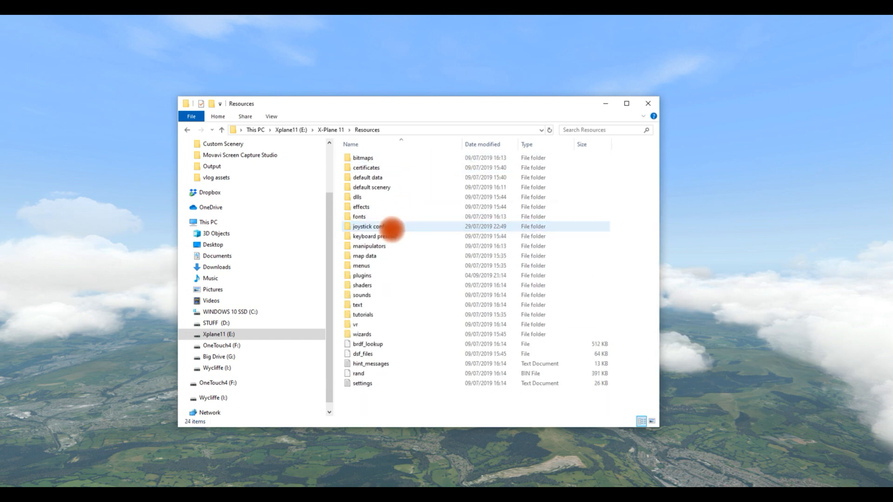
{"action": "double_click", "coordinate": [361, 275]}
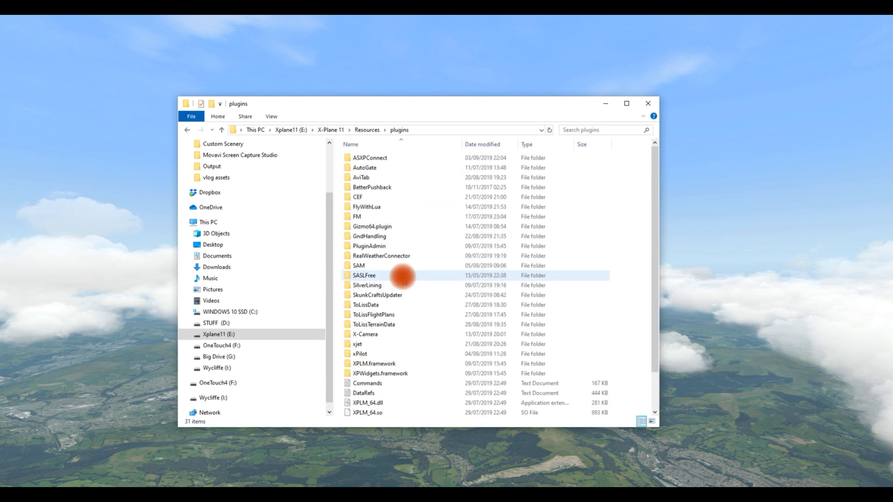
{"action": "double_click", "coordinate": [360, 353]}
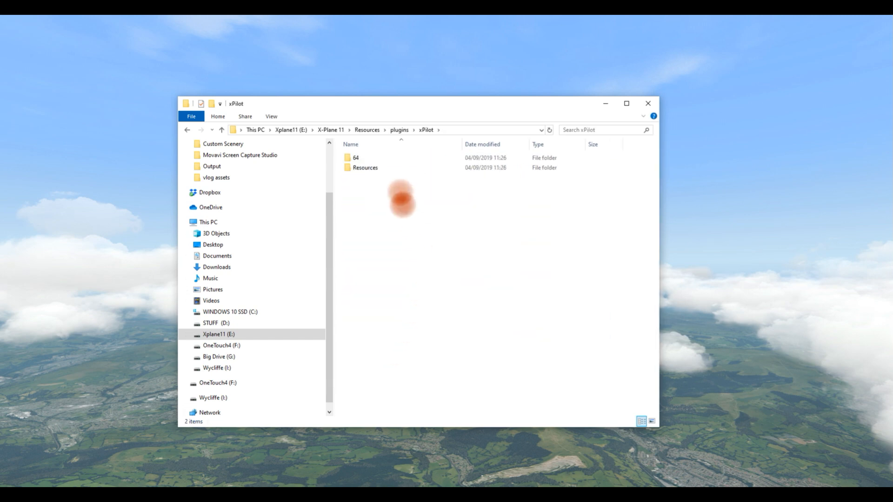
{"action": "double_click", "coordinate": [365, 167]}
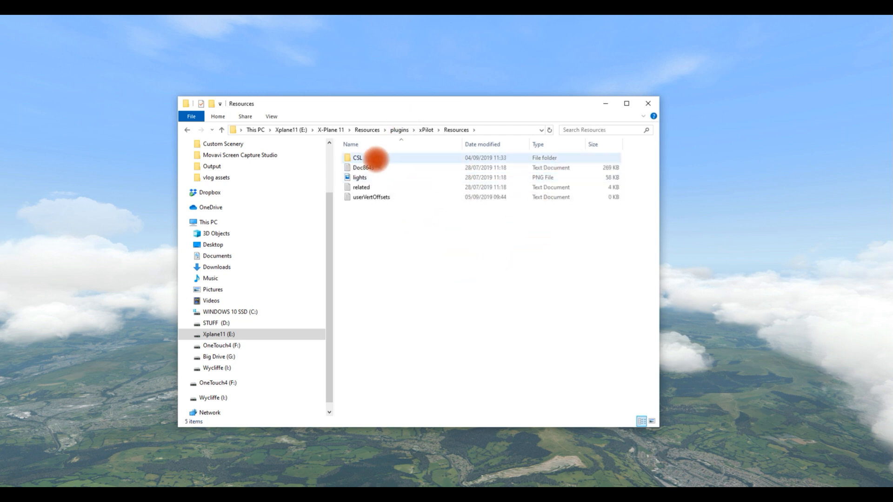
Look through the CSL aircraft model folders, then return to the plugins folder
{"action": "left_click", "coordinate": [357, 158]}
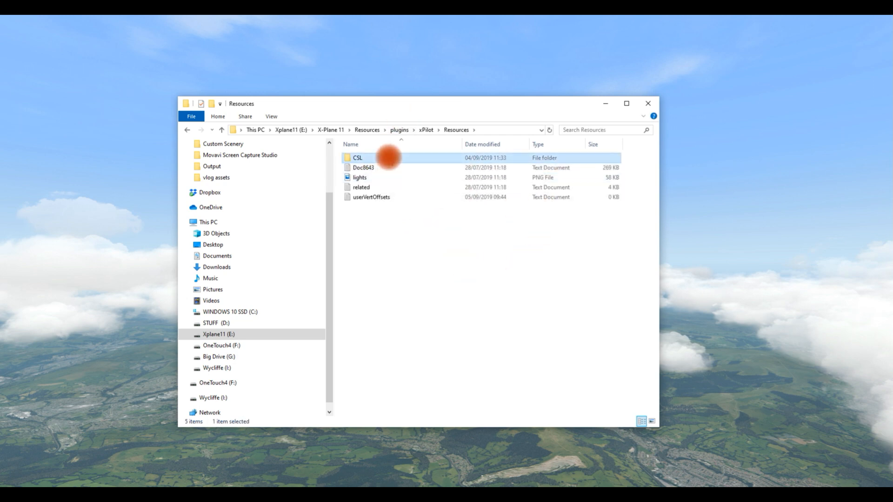
{"action": "double_click", "coordinate": [357, 158]}
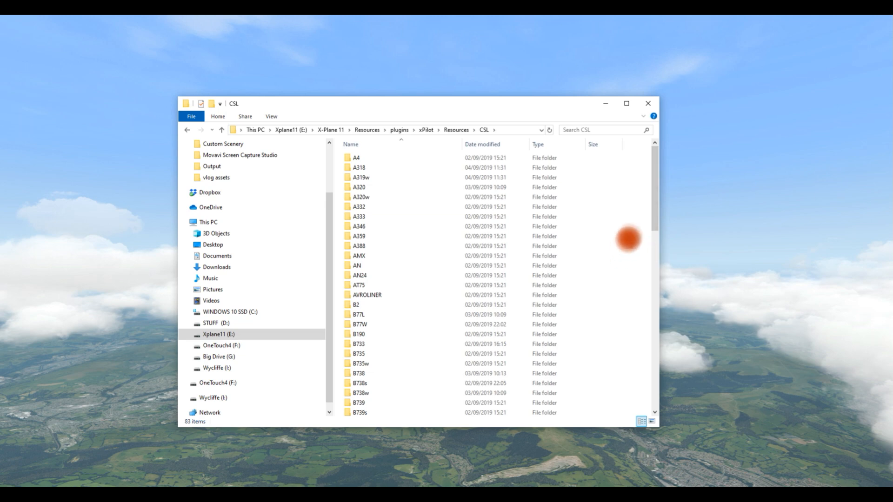
{"action": "scroll", "scroll_direction": "down", "scroll_amount": 3}
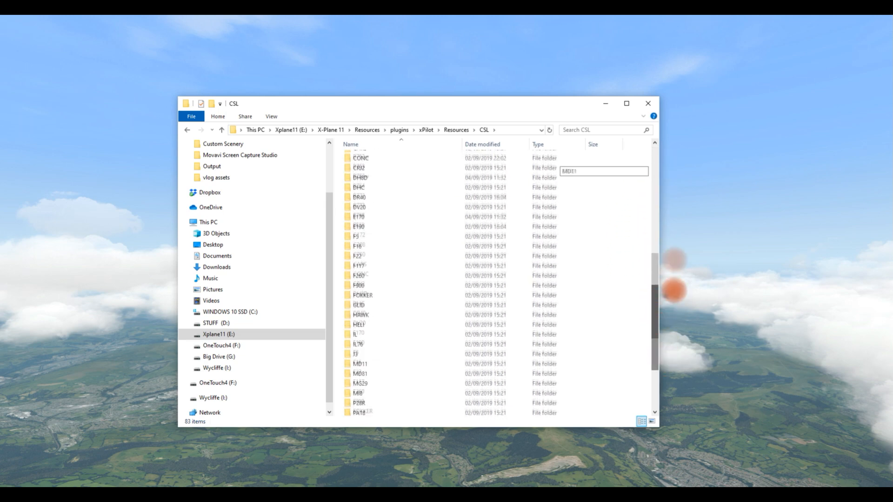
{"action": "scroll", "scroll_direction": "up", "scroll_amount": 3}
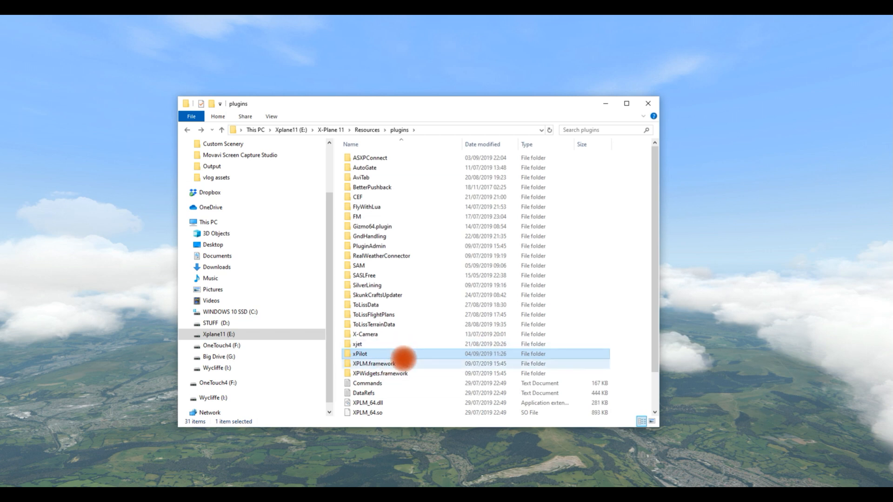
{"action": "mouse_move", "coordinate": [399, 356]}
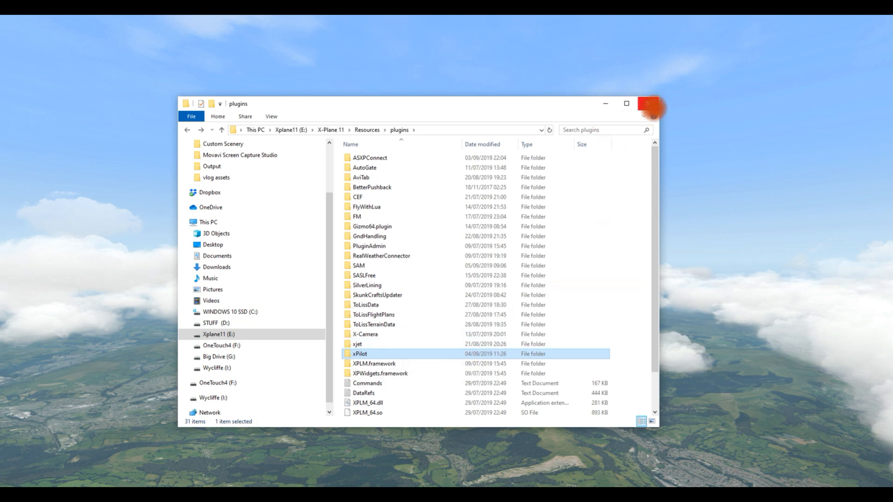
{"action": "mouse_move", "coordinate": [648, 103]}
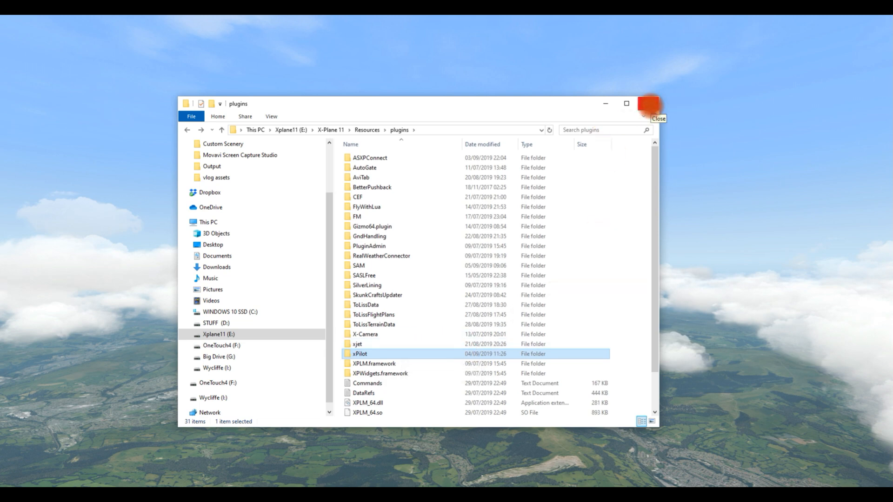
Close File Explorer, leaving the xPilot main window waiting for X-Plane
{"action": "left_click", "coordinate": [648, 103]}
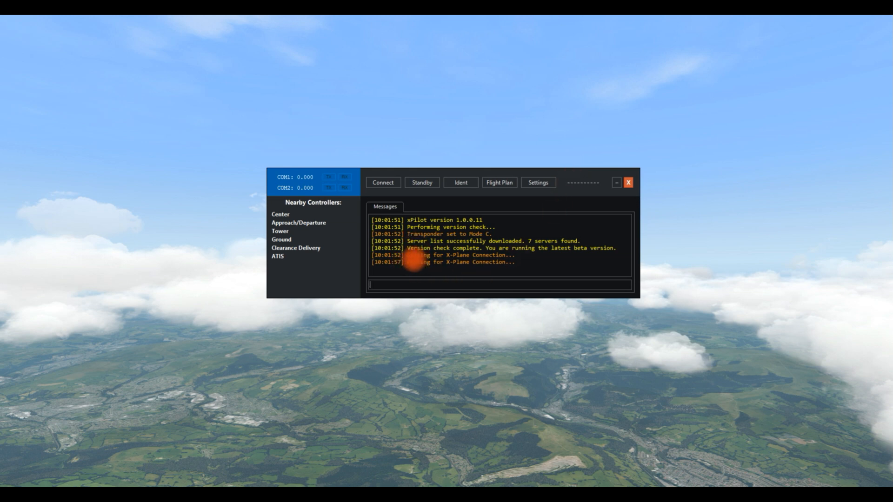
{"action": "mouse_move", "coordinate": [556, 268]}
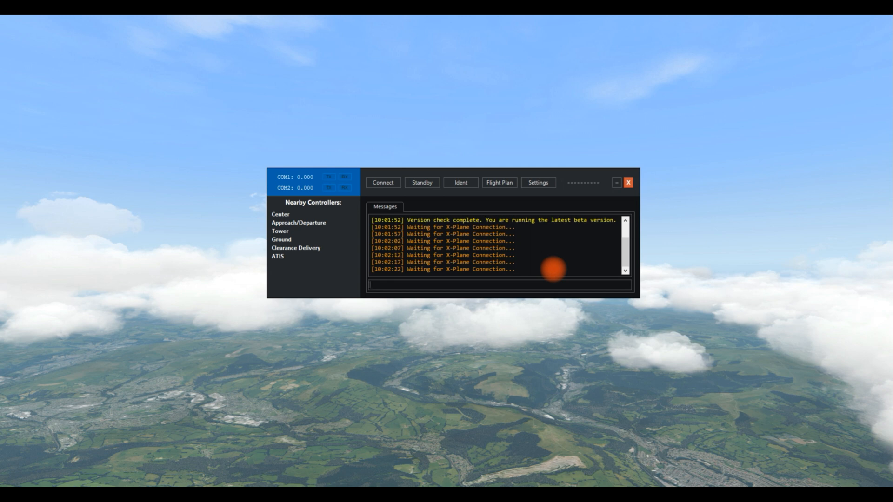
{"action": "mouse_move", "coordinate": [708, 257]}
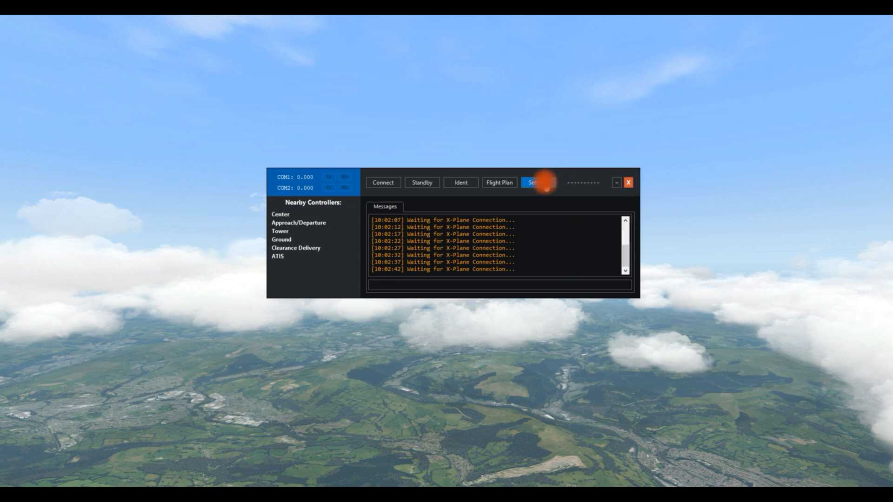
Show the xPilot Settings dialog with VATSIM login, server UK-1 and home airport EGFF
{"action": "left_click", "coordinate": [533, 182]}
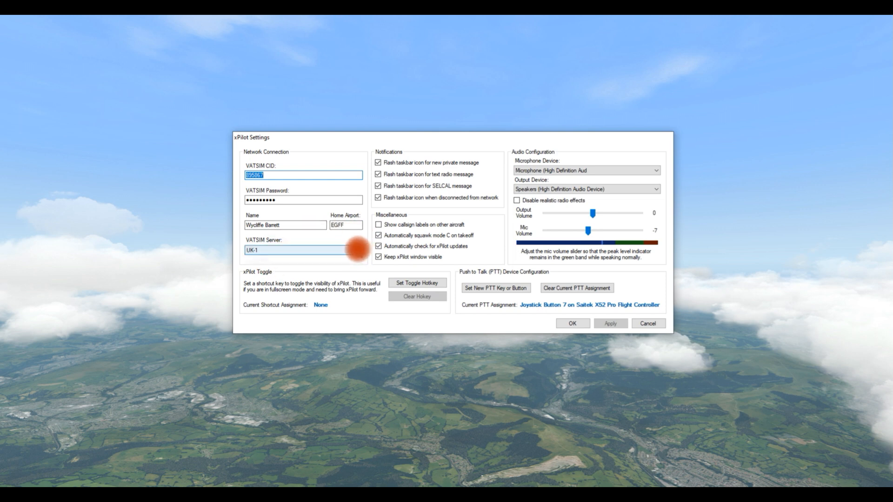
{"action": "left_click", "coordinate": [358, 250]}
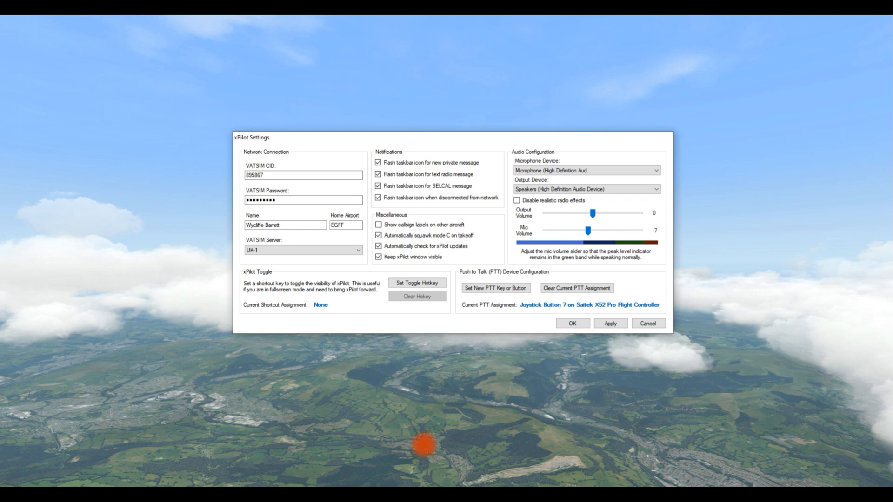
{"action": "mouse_move", "coordinate": [316, 284]}
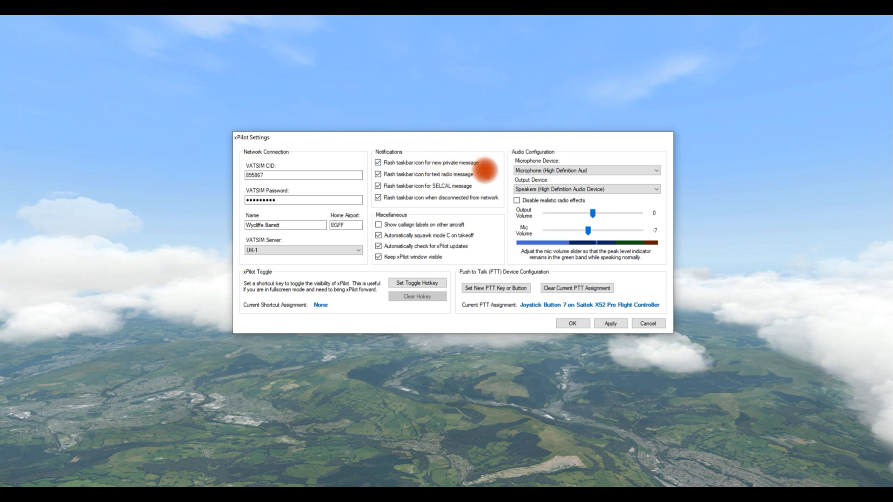
{"action": "mouse_move", "coordinate": [486, 220]}
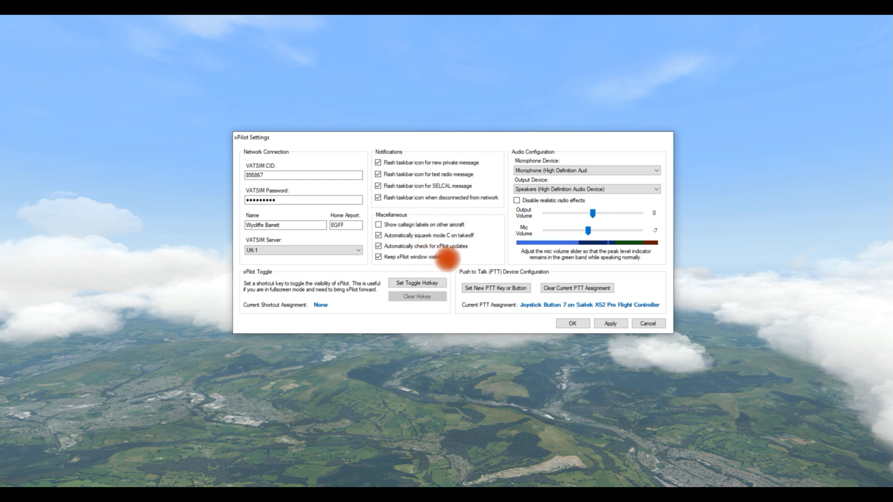
{"action": "mouse_move", "coordinate": [476, 250]}
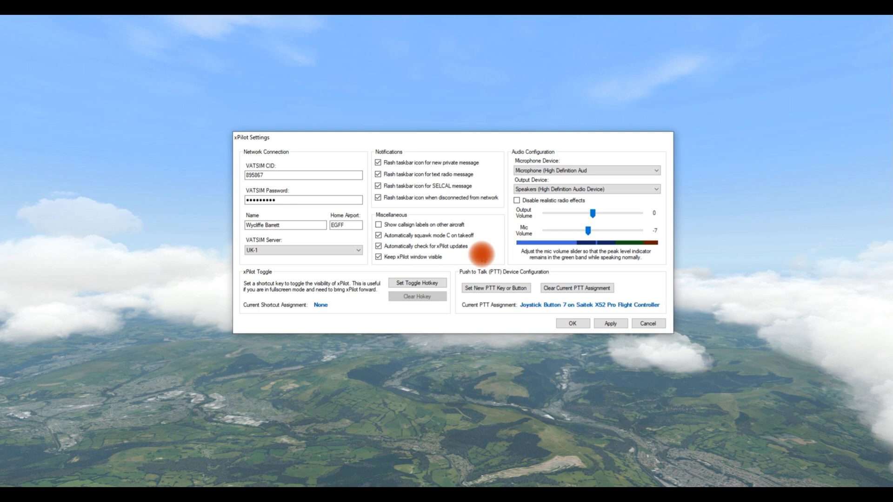
{"action": "mouse_move", "coordinate": [177, 108]}
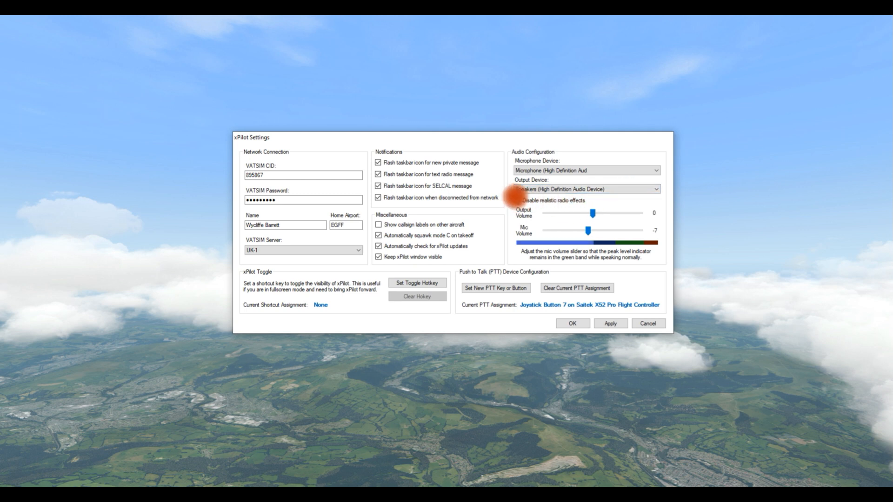
{"action": "left_click", "coordinate": [517, 200]}
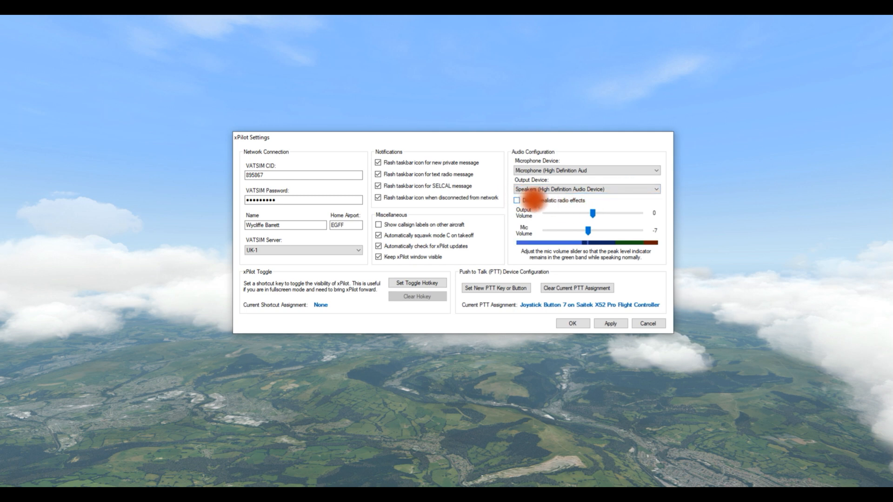
{"action": "mouse_move", "coordinate": [643, 201]}
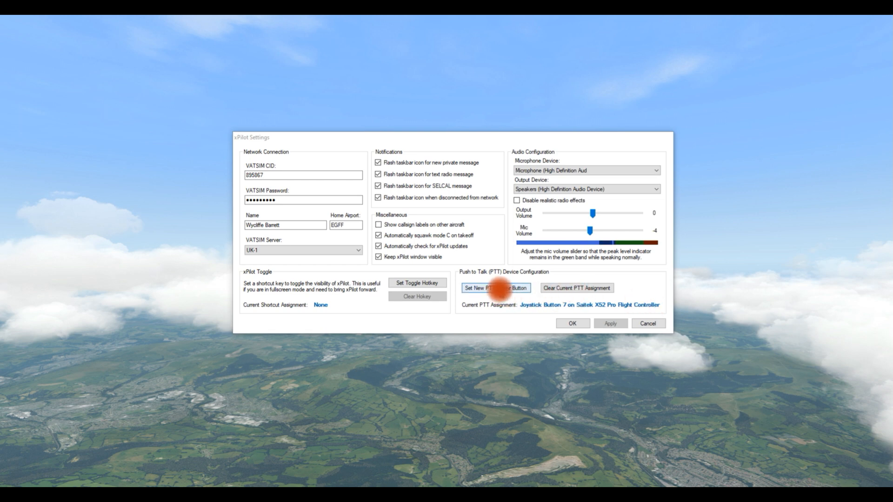
{"action": "mouse_move", "coordinate": [509, 297]}
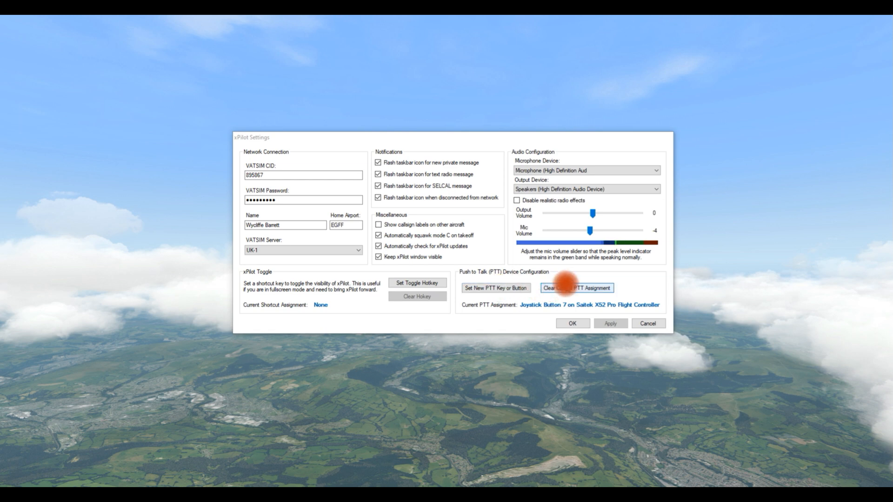
Clear the push-to-talk assignment and start binding a new joystick button
{"action": "left_click", "coordinate": [576, 287]}
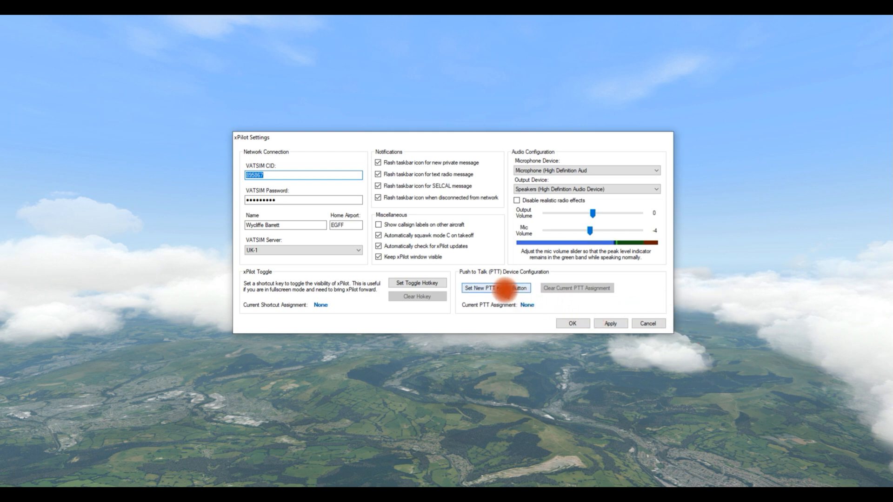
{"action": "left_click", "coordinate": [496, 287]}
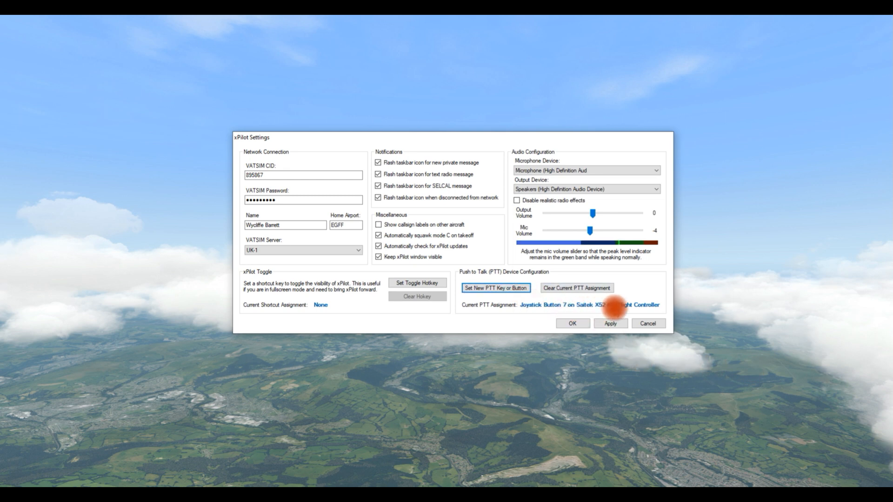
{"action": "mouse_move", "coordinate": [648, 324]}
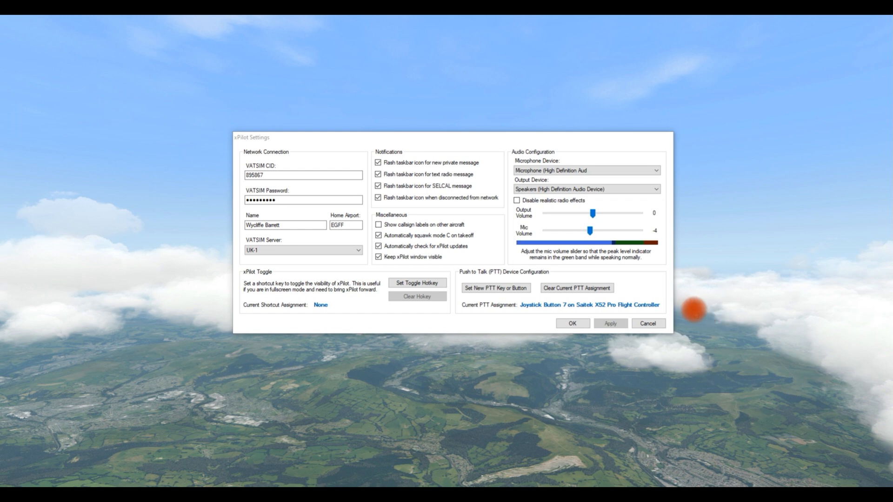
Apply the settings and show the Connect dialog prefilled with WJA2302 (B738)
{"action": "left_click", "coordinate": [572, 323]}
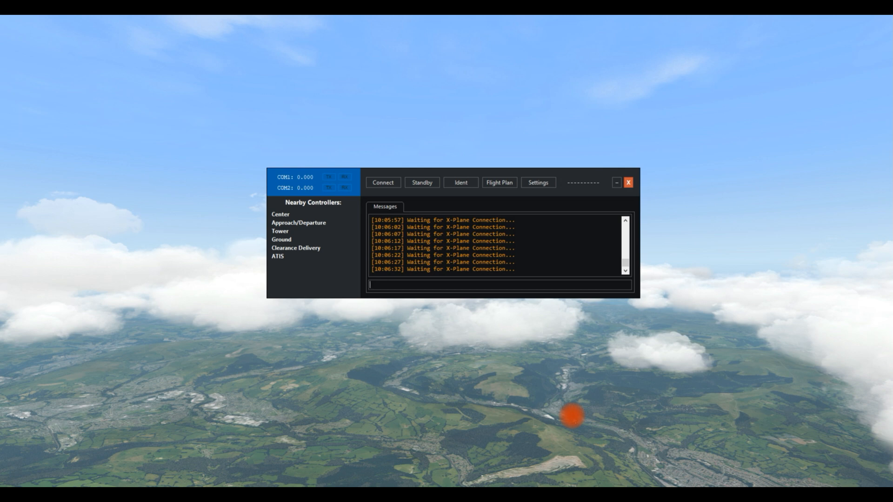
{"action": "mouse_move", "coordinate": [521, 287]}
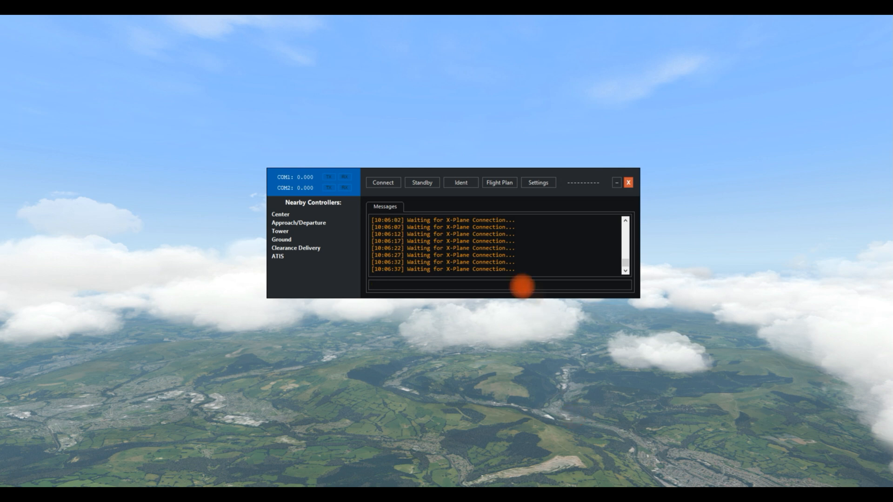
{"action": "mouse_move", "coordinate": [298, 219]}
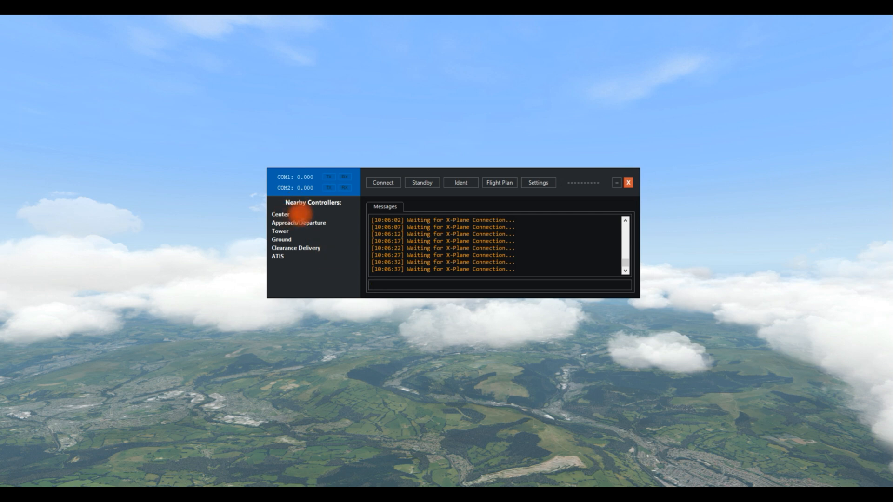
{"action": "mouse_move", "coordinate": [308, 222]}
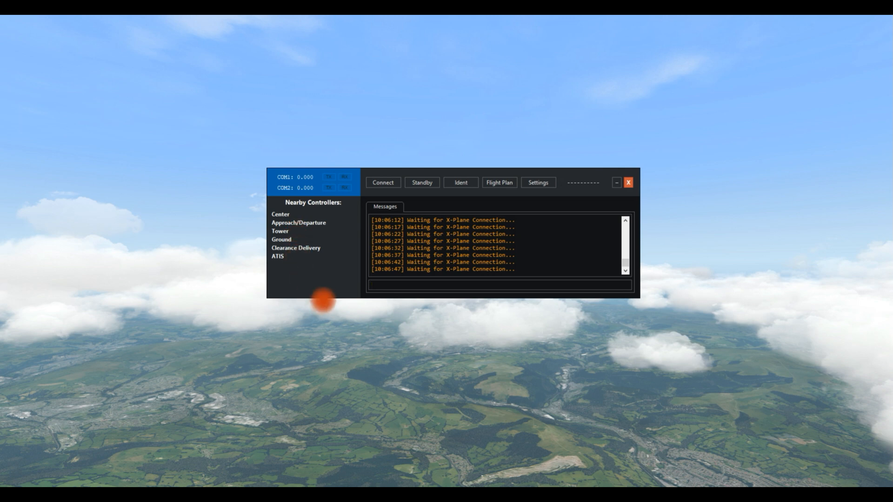
{"action": "mouse_move", "coordinate": [338, 298]}
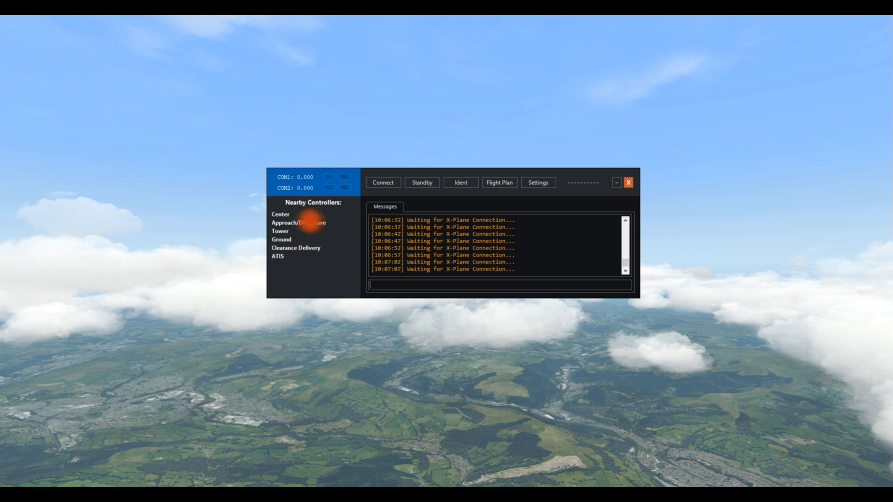
{"action": "mouse_move", "coordinate": [432, 450]}
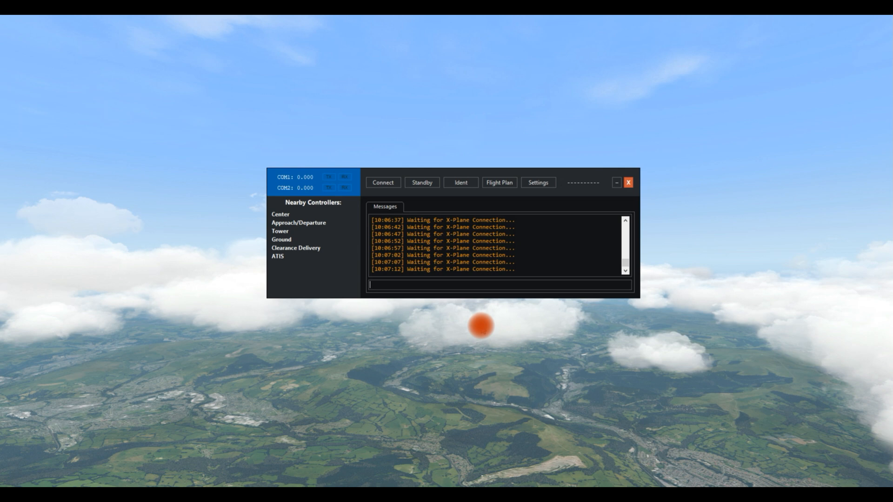
{"action": "left_click", "coordinate": [382, 182]}
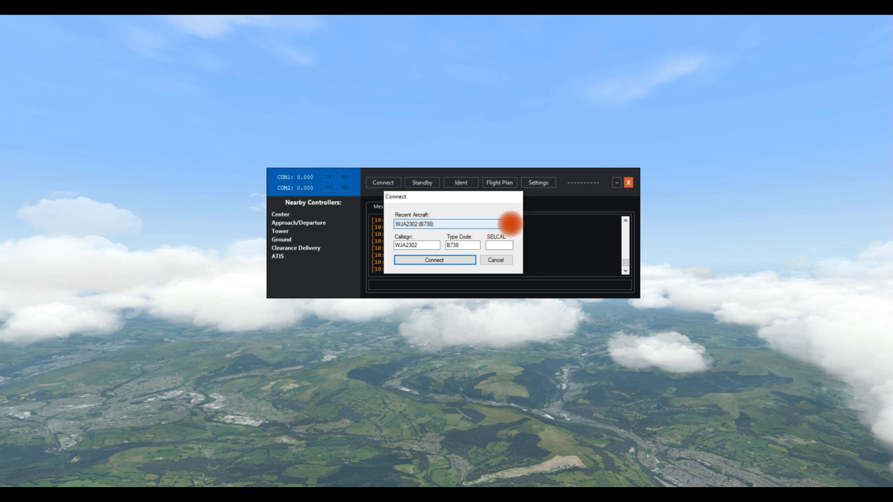
Cancel the Connect dialog without connecting to the network
{"action": "left_click", "coordinate": [506, 224]}
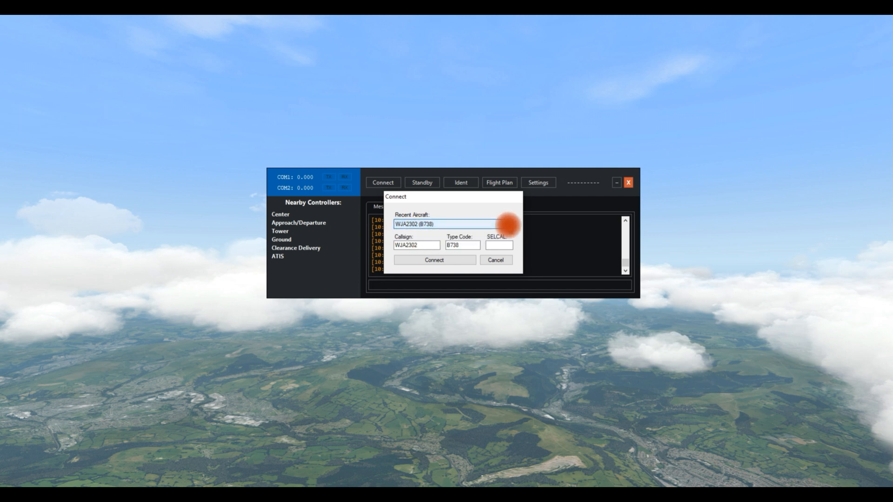
{"action": "mouse_move", "coordinate": [494, 259]}
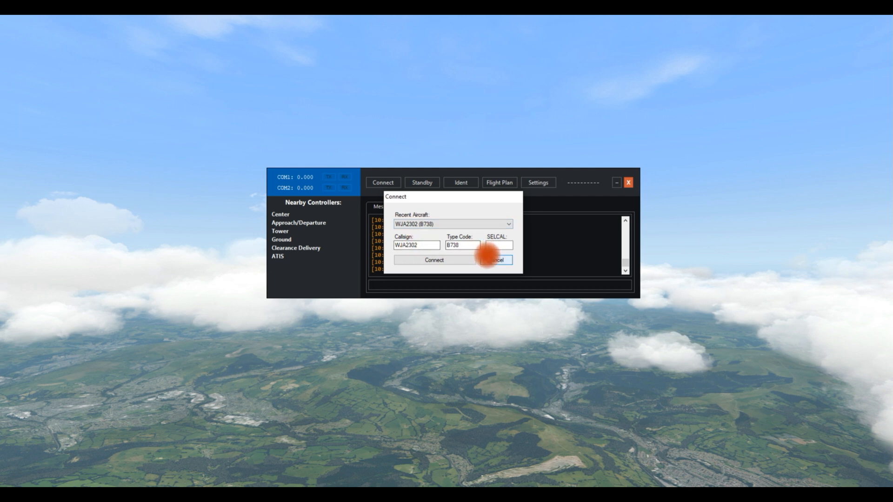
{"action": "left_click", "coordinate": [433, 259]}
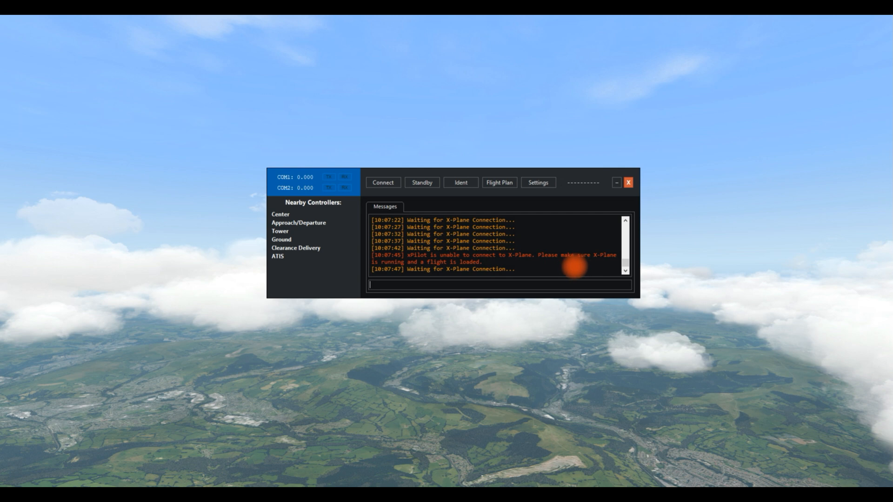
{"action": "mouse_move", "coordinate": [486, 278]}
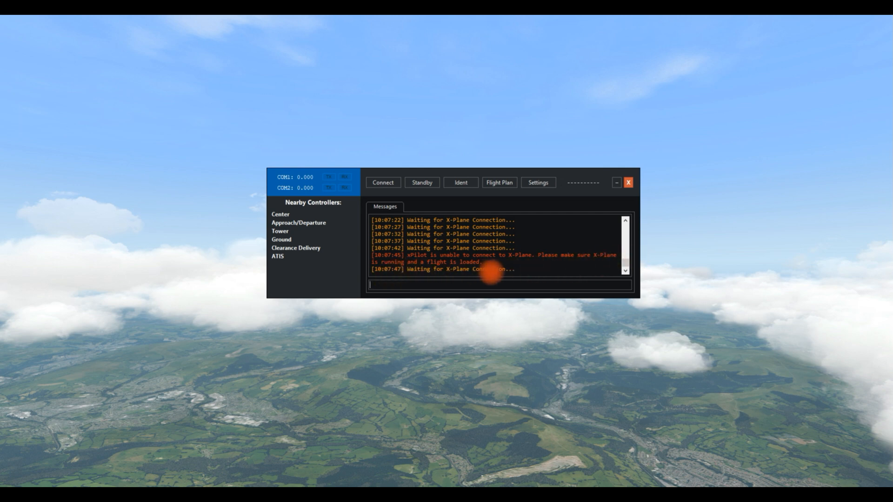
{"action": "mouse_move", "coordinate": [563, 269]}
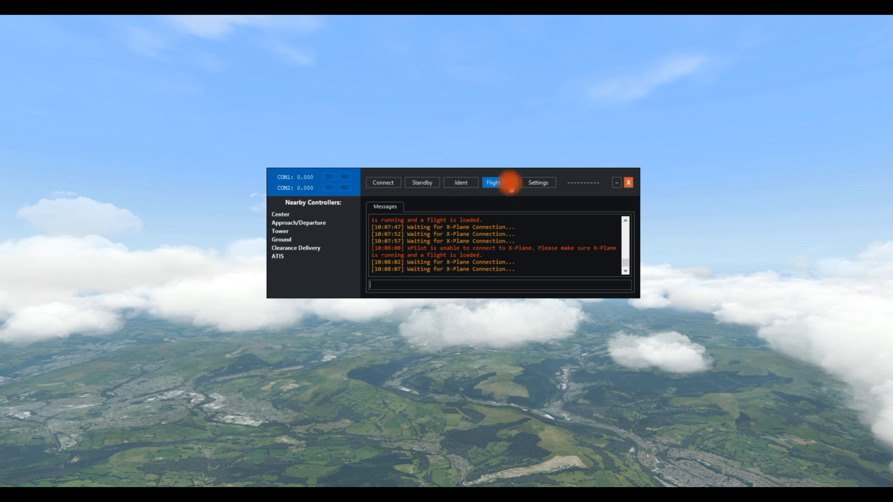
Show the flight plan form and enter KBDL as the destination for the KBOS departure
{"action": "left_click", "coordinate": [493, 182]}
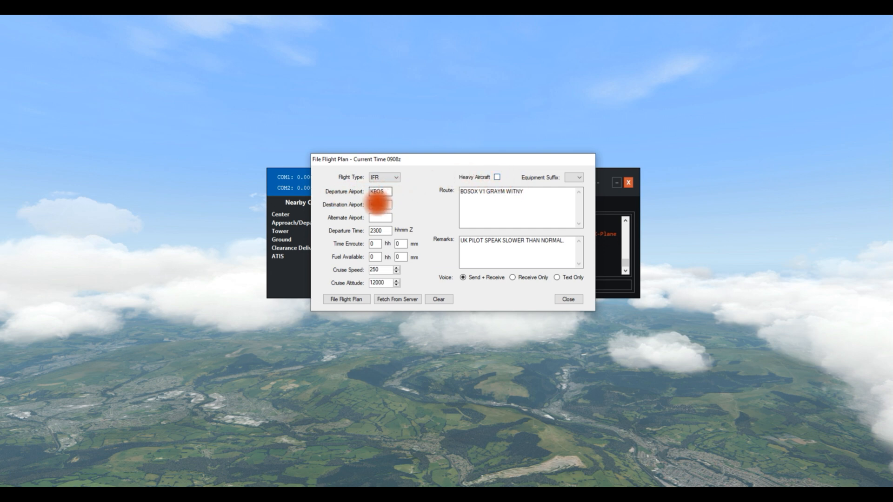
{"action": "type", "text": "KBDL"}
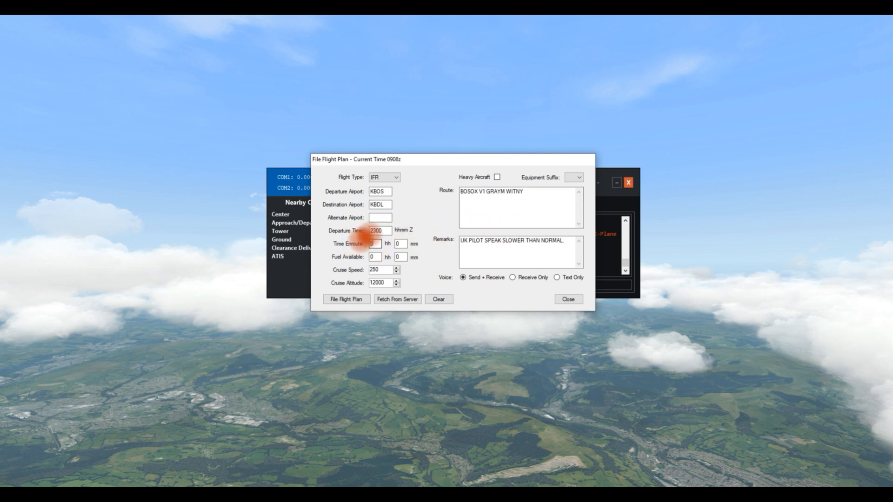
{"action": "mouse_move", "coordinate": [490, 313]}
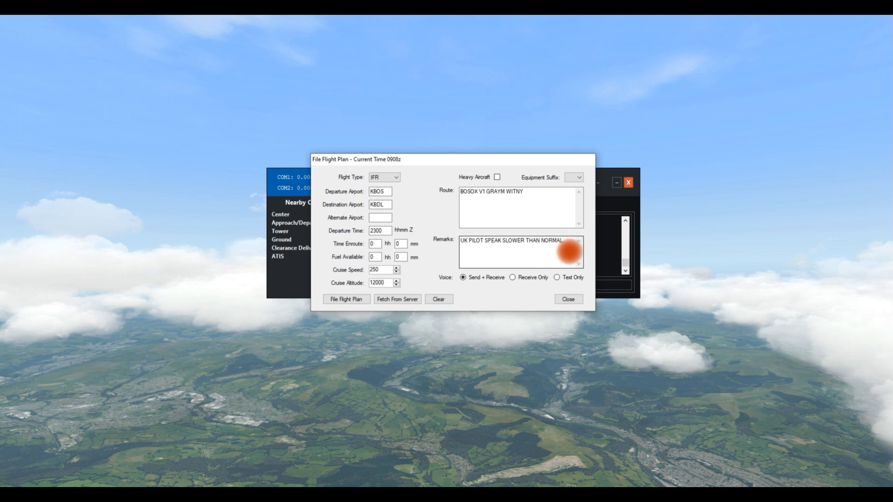
{"action": "mouse_move", "coordinate": [558, 257]}
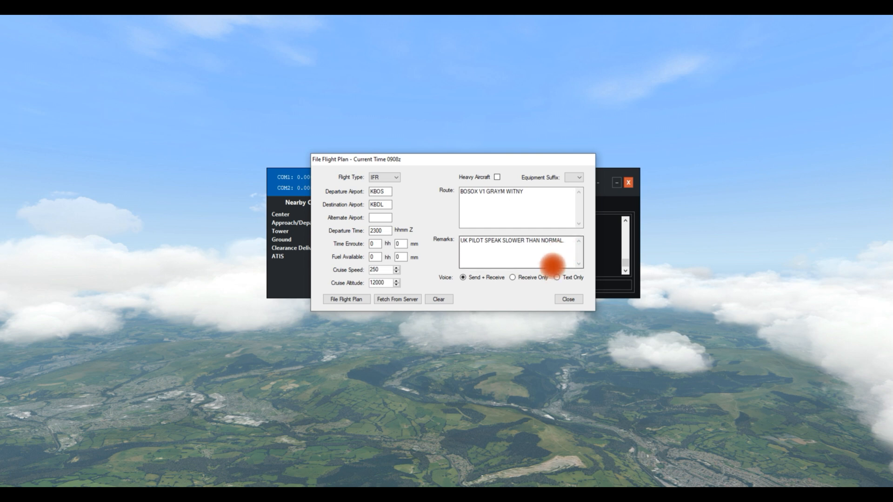
{"action": "mouse_move", "coordinate": [459, 279]}
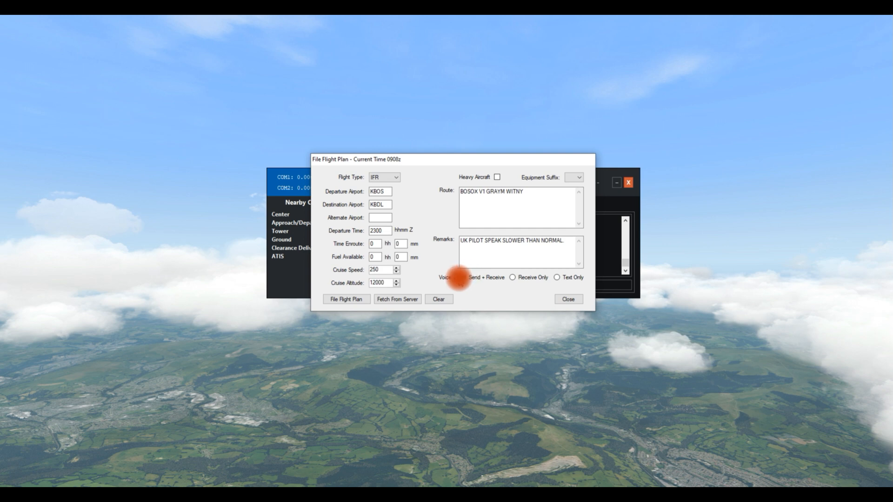
{"action": "left_click", "coordinate": [463, 277]}
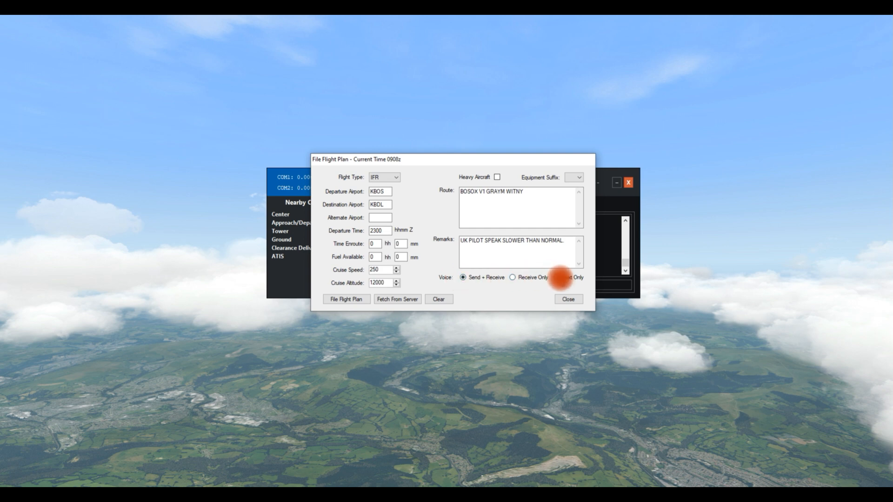
{"action": "mouse_move", "coordinate": [438, 296]}
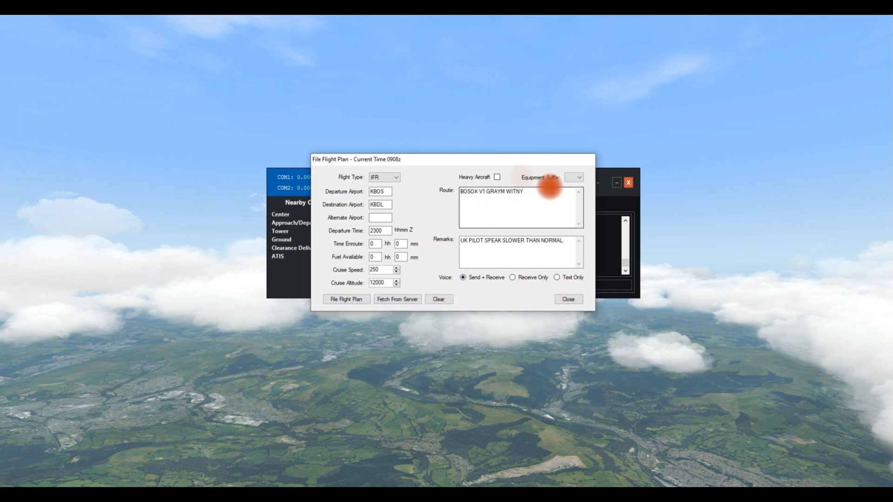
Clear every flight plan entry, confirm, and close the File Flight Plan window
{"action": "left_click", "coordinate": [439, 299]}
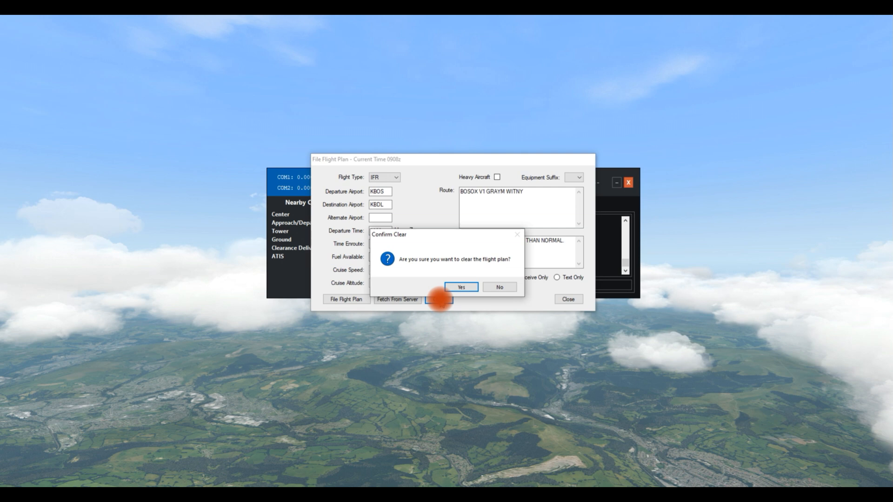
{"action": "left_click", "coordinate": [460, 287]}
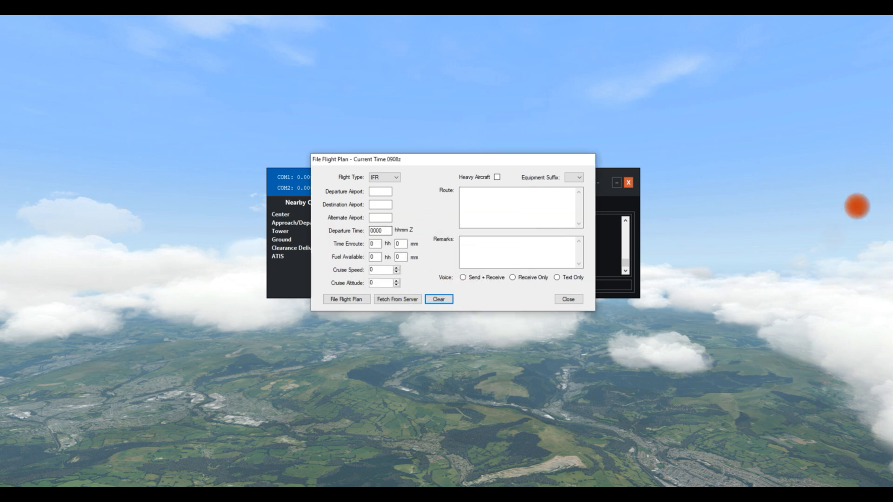
{"action": "left_click", "coordinate": [568, 299]}
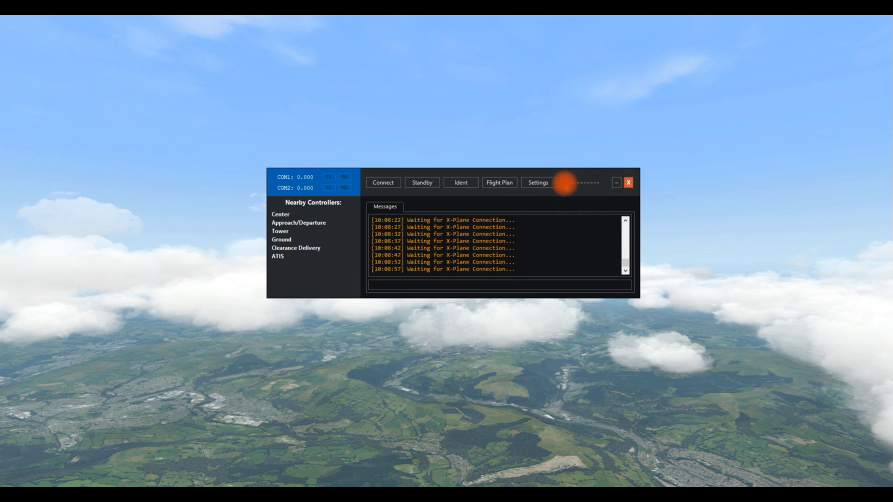
{"action": "mouse_move", "coordinate": [598, 188]}
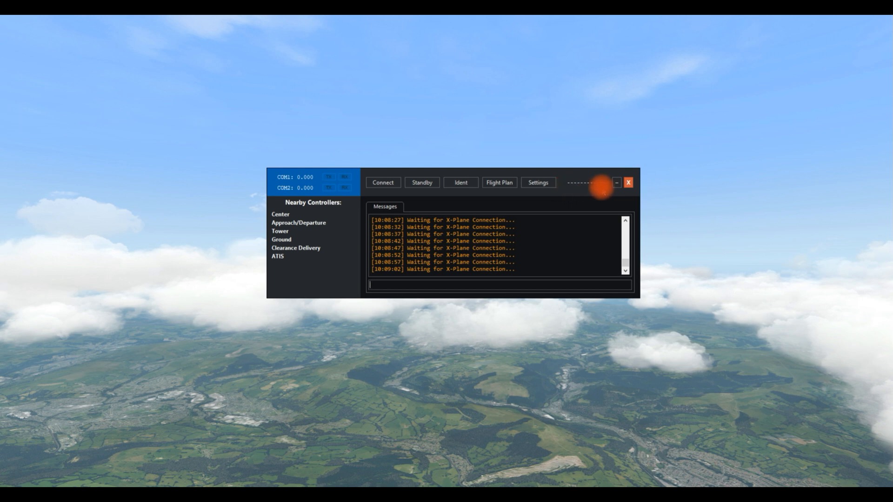
{"action": "mouse_move", "coordinate": [390, 298]}
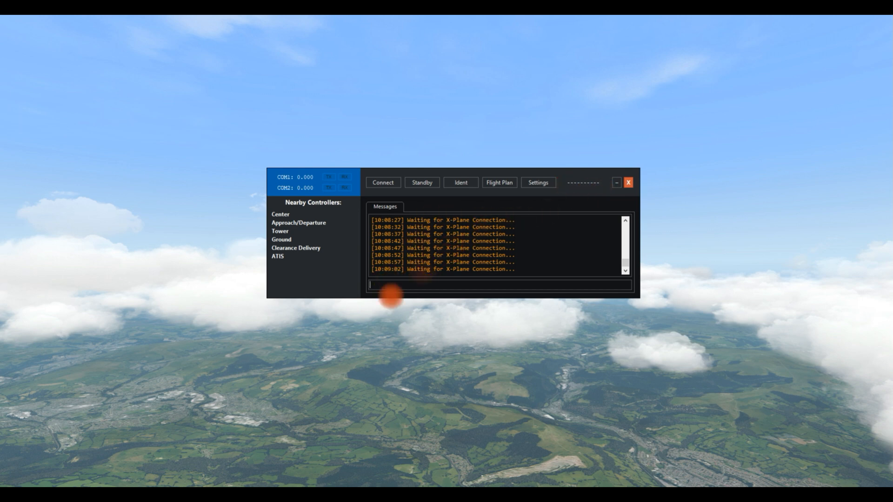
{"action": "mouse_move", "coordinate": [572, 190]}
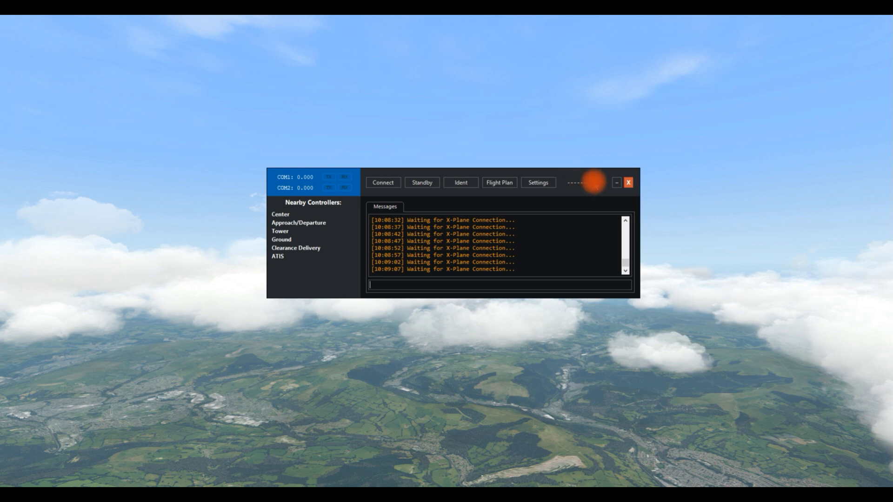
{"action": "mouse_move", "coordinate": [581, 174]}
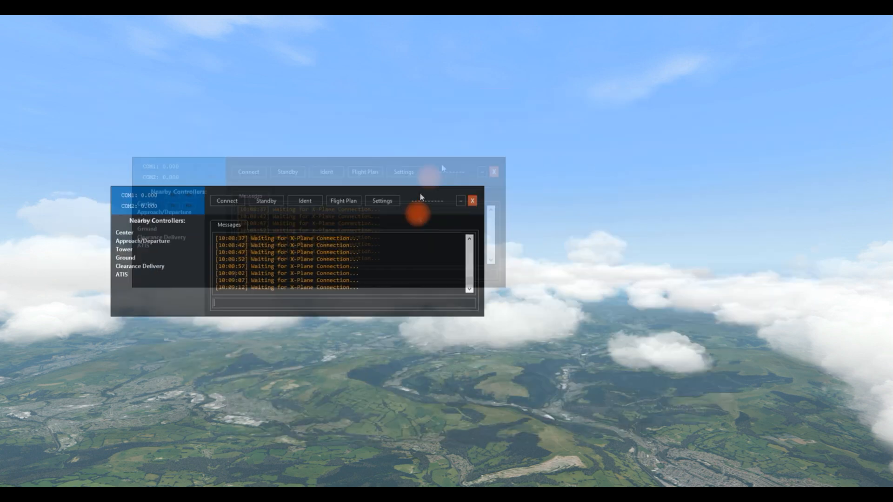
Drag the xPilot main window down to the lower middle of the screen
{"action": "left_click", "coordinate": [472, 201]}
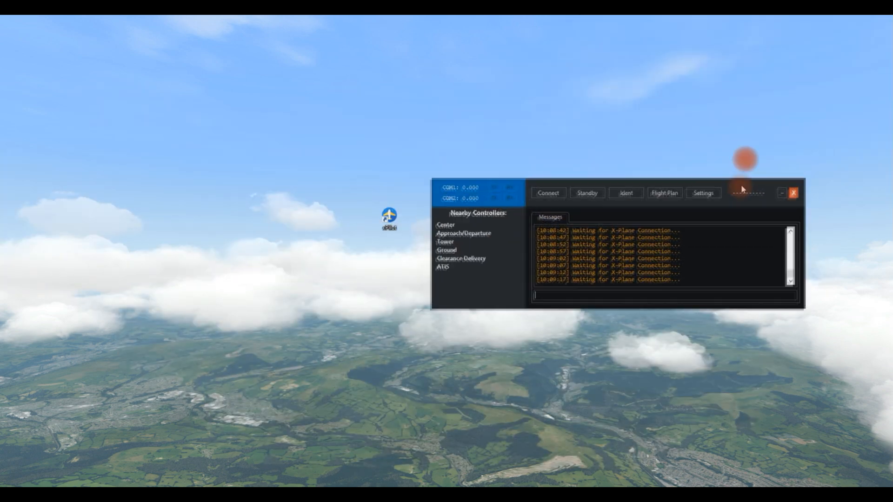
{"action": "left_click", "coordinate": [792, 193]}
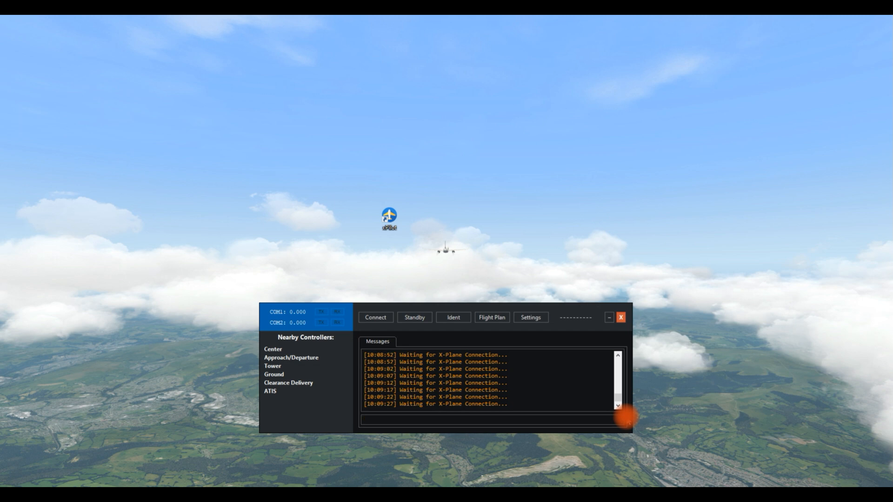
{"action": "left_click", "coordinate": [483, 420]}
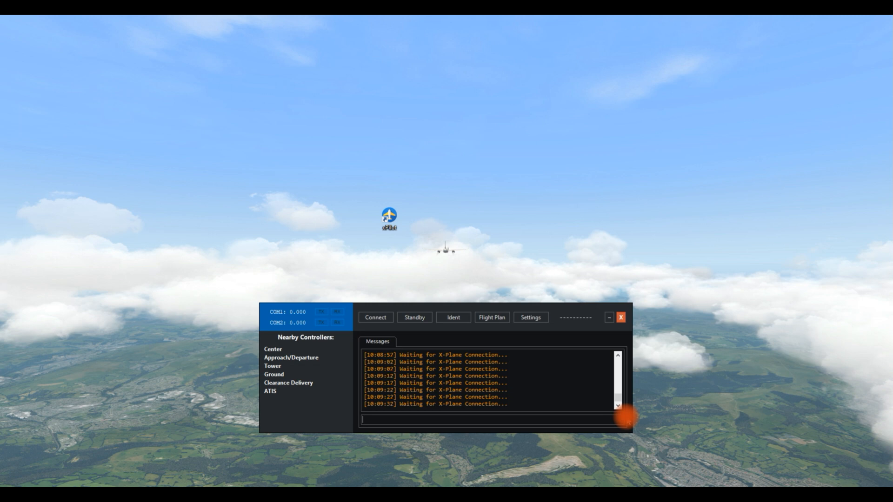
{"action": "mouse_move", "coordinate": [570, 301]}
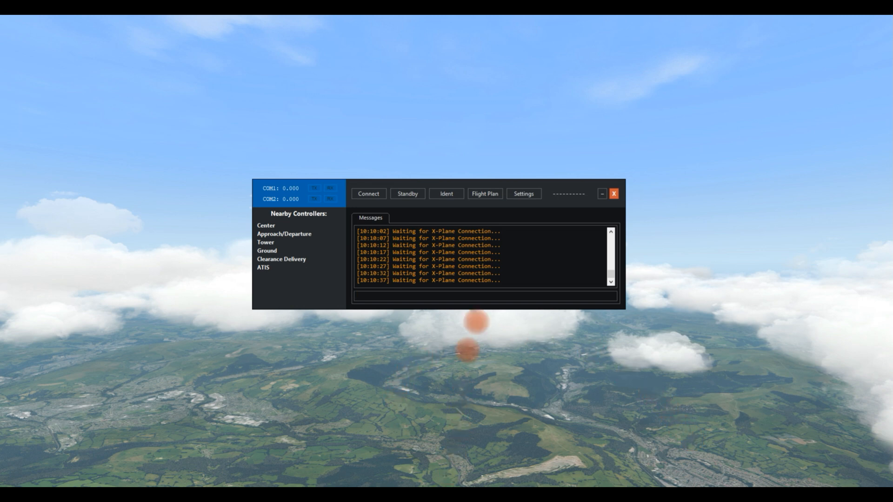
Drag the xPilot main window back to the centre of the screen
{"action": "left_click", "coordinate": [482, 296]}
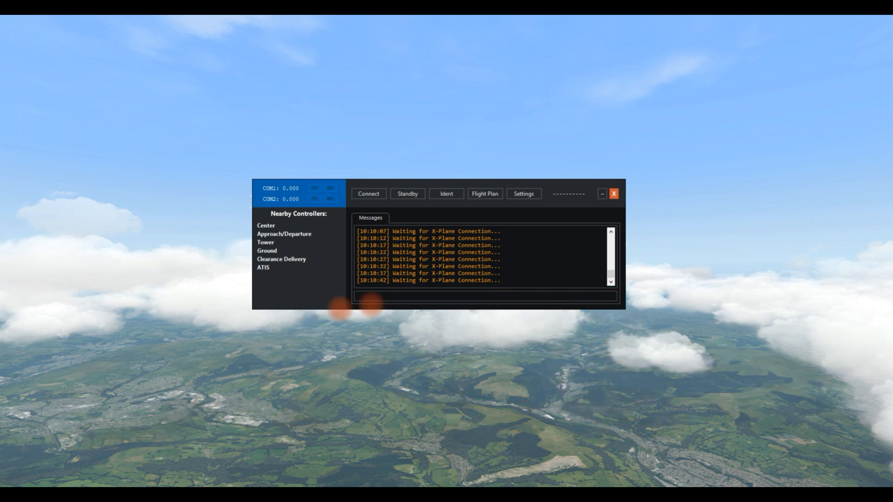
{"action": "mouse_move", "coordinate": [629, 429]}
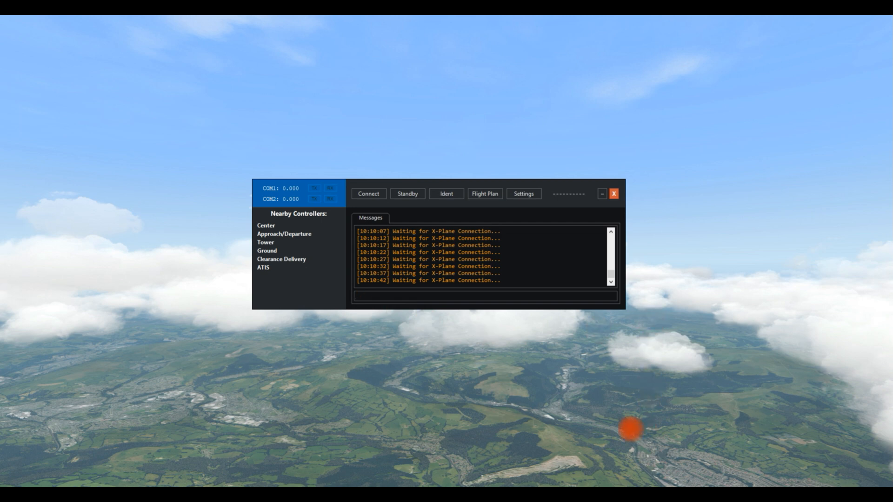